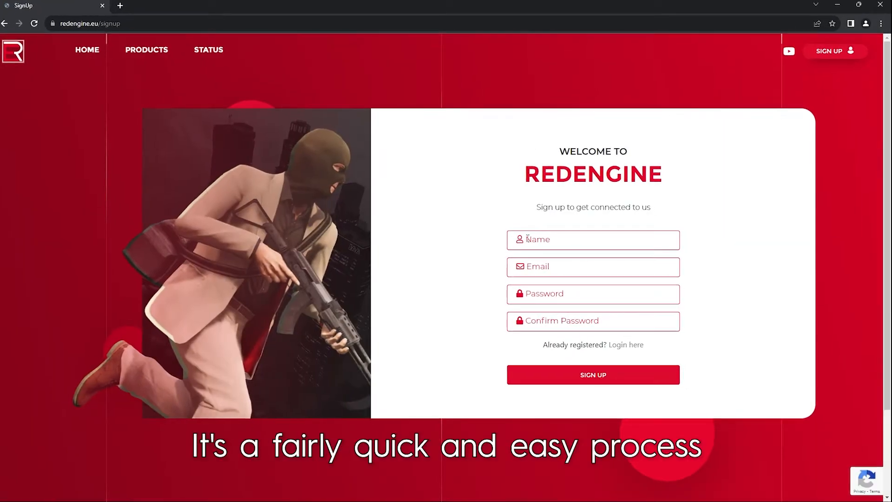
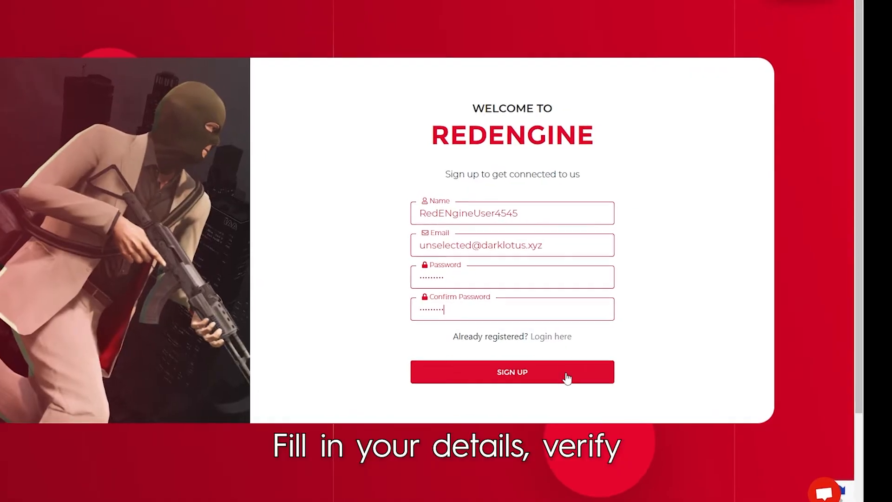
# Submit the sign-up form and acknowledge the check-your-inbox confirmation.
pyautogui.click(511, 372)
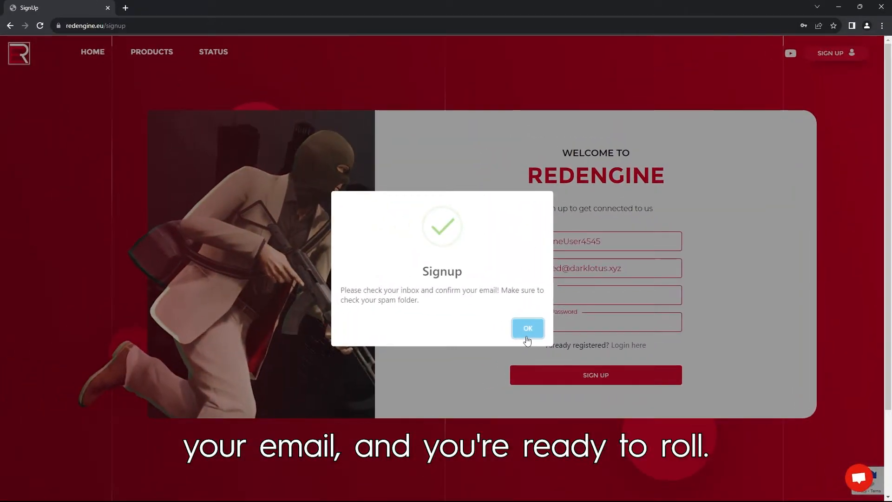
pyautogui.click(527, 328)
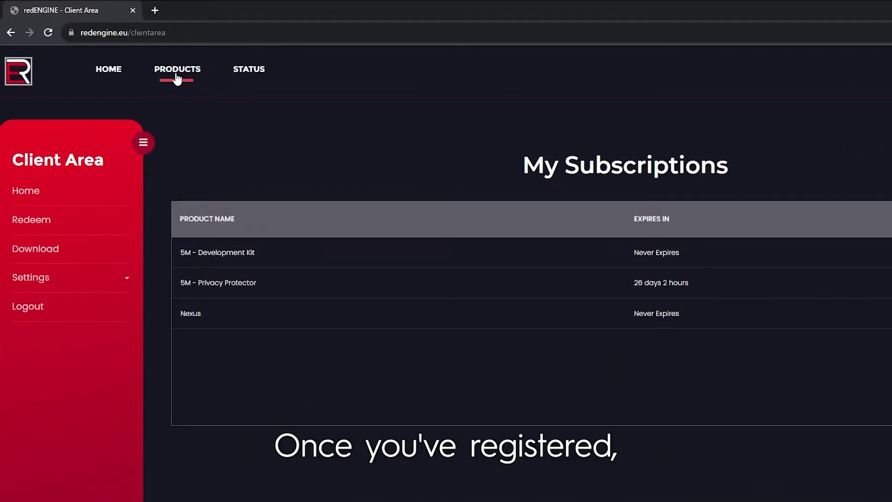
# View the redENGINE product overview from Products, then return to the Client Area.
pyautogui.click(176, 69)
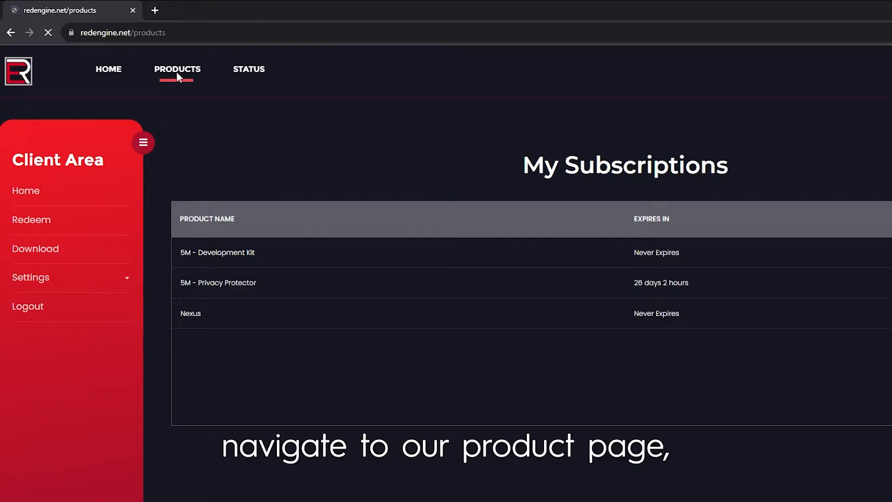
pyautogui.click(176, 68)
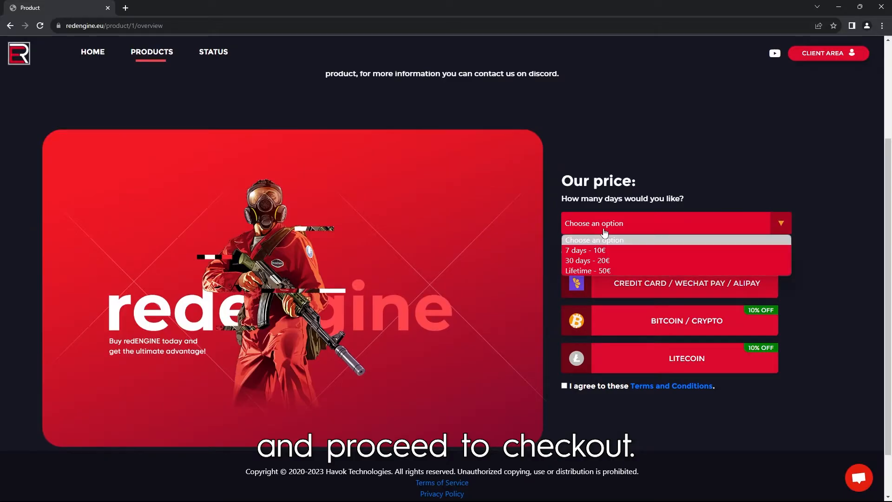
pyautogui.click(828, 53)
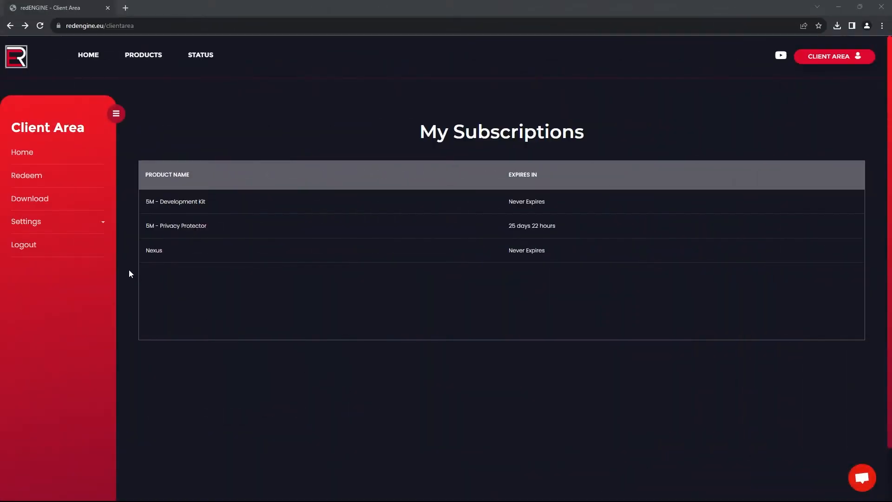
# Download public.zip and start linking a Discord account from Settings.
pyautogui.click(30, 199)
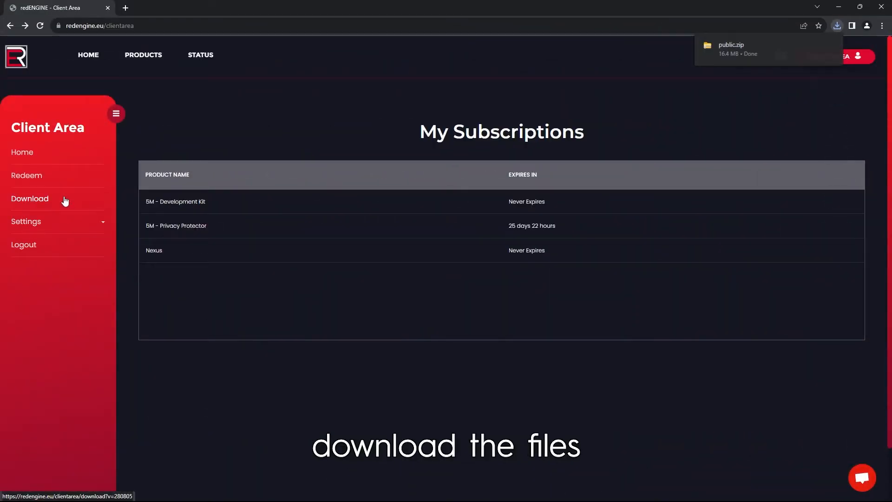
pyautogui.moveTo(231, 188)
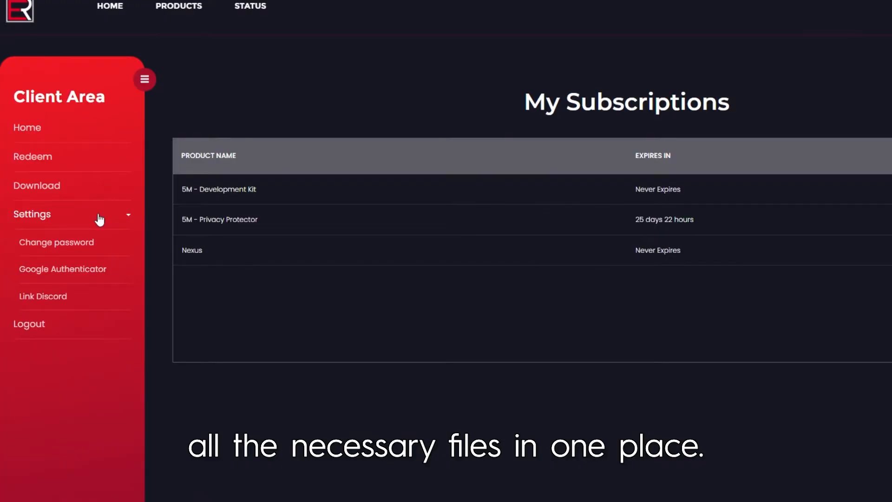
pyautogui.moveTo(75, 313)
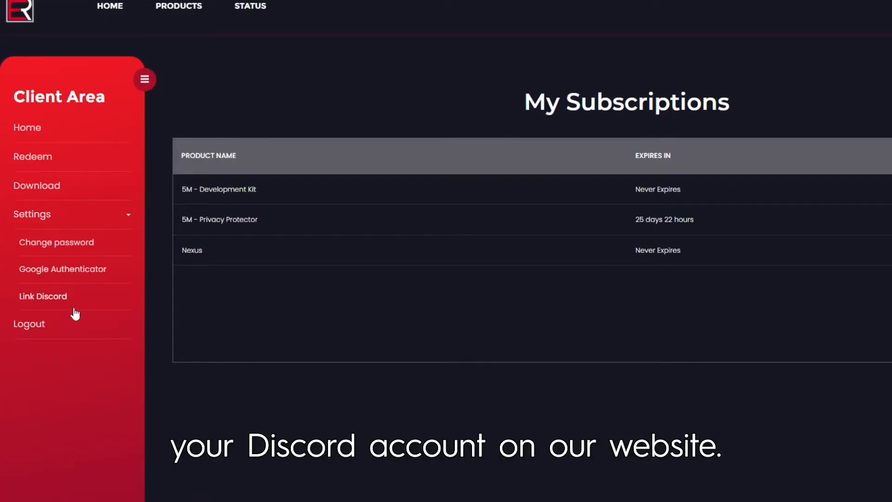
pyautogui.click(43, 295)
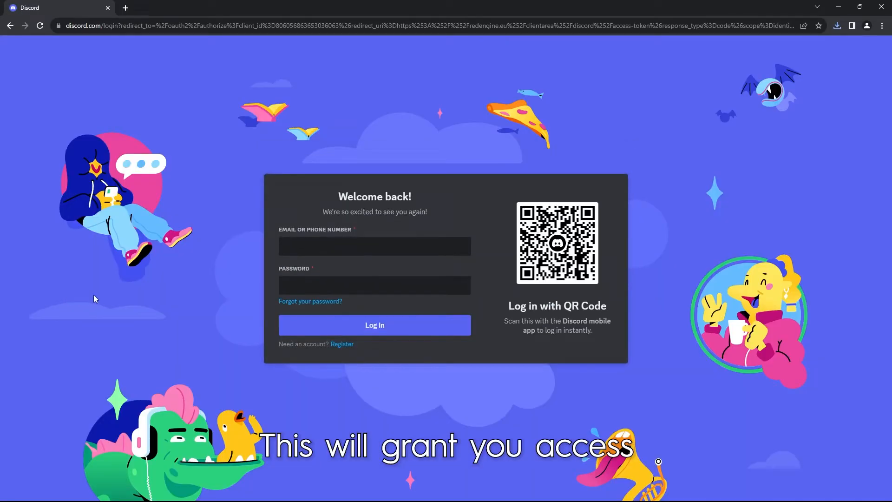
# Leave the Discord login page for the desktop with the RedEngine folder and Downloads.
pyautogui.click(373, 325)
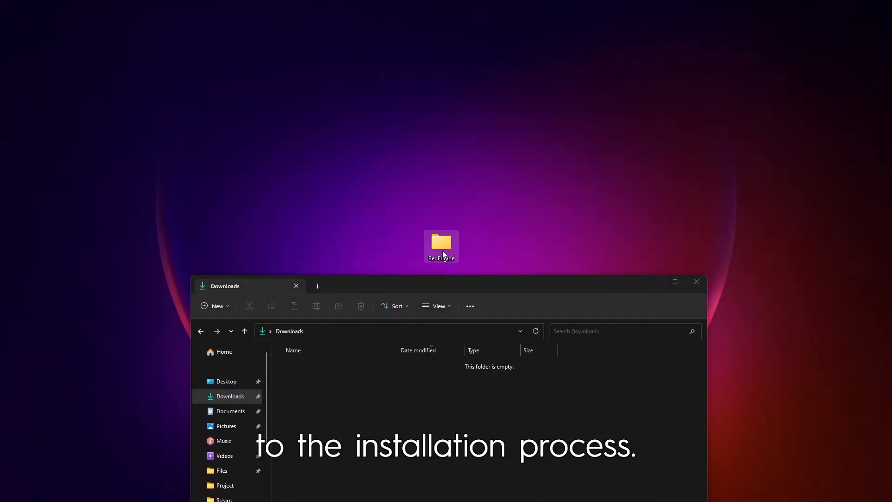
# Open the RedEngine desktop folder before checking Windows Security virus protection.
pyautogui.doubleClick(441, 242)
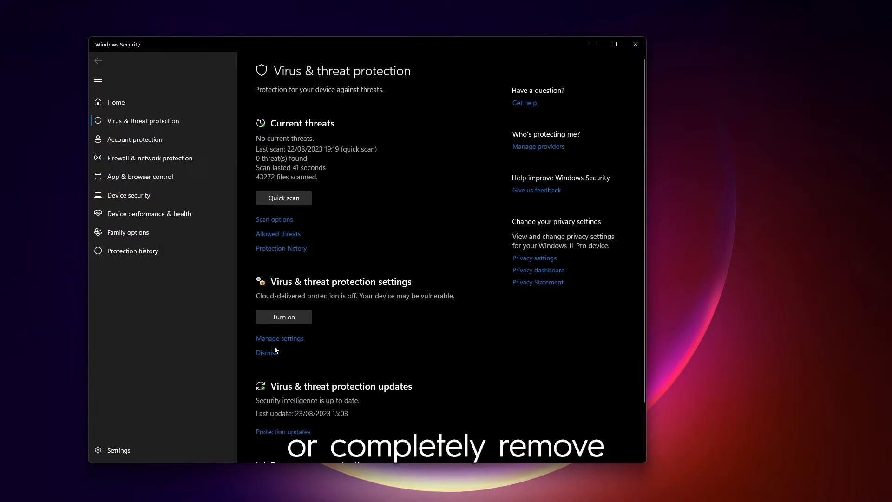
# Confirm cloud protection, sample submission and tamper protection are Off, then close Windows Security.
pyautogui.scroll(-3)
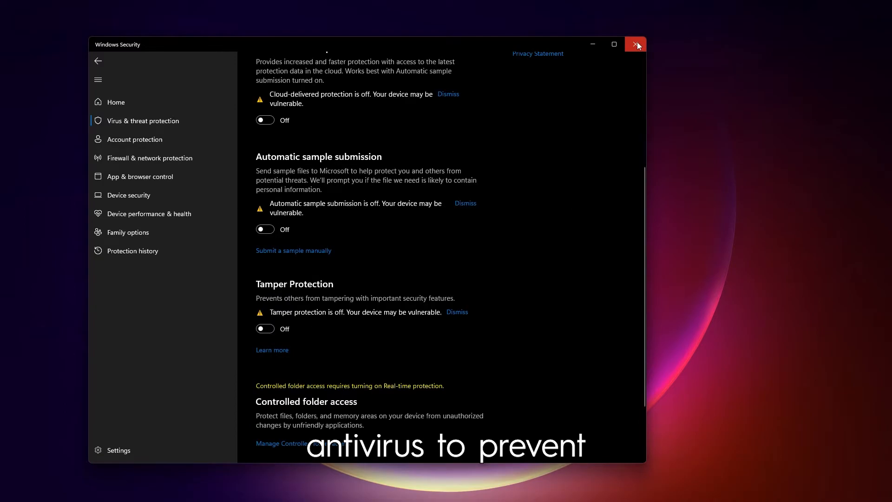
pyautogui.click(636, 45)
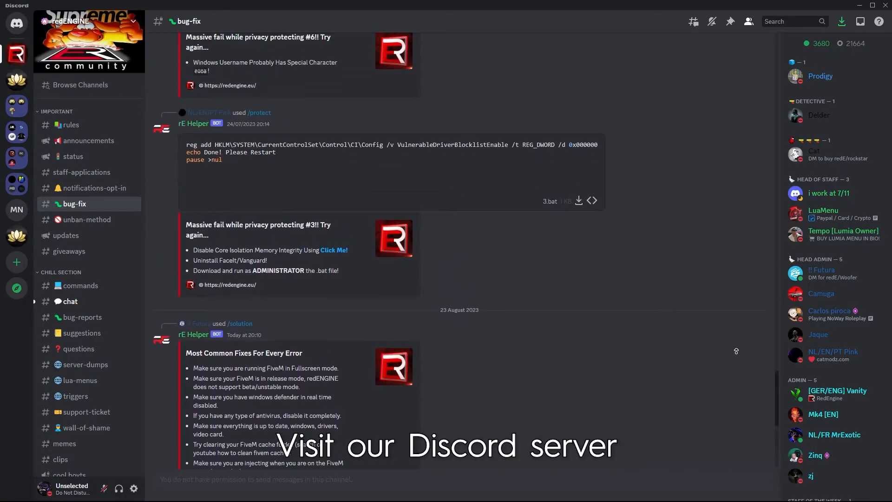
# Scroll through the redENGINE Discord #bug-fix troubleshooting tips.
pyautogui.scroll(3)
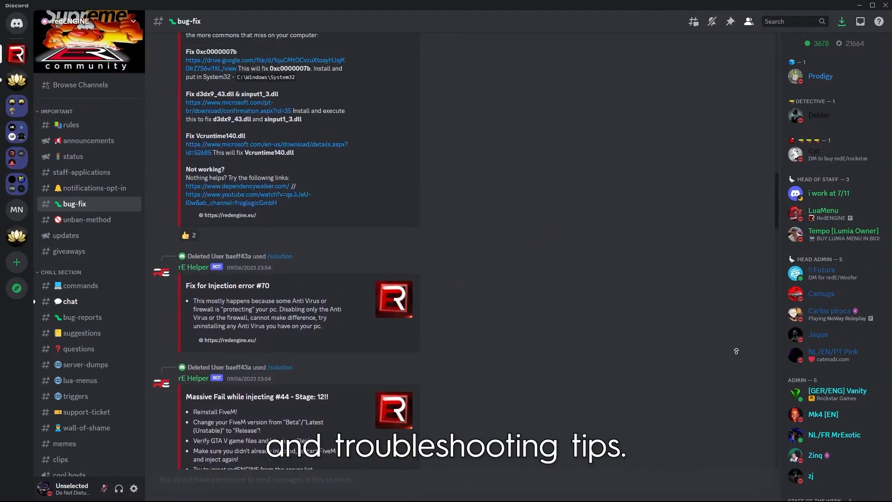
pyautogui.scroll(-3)
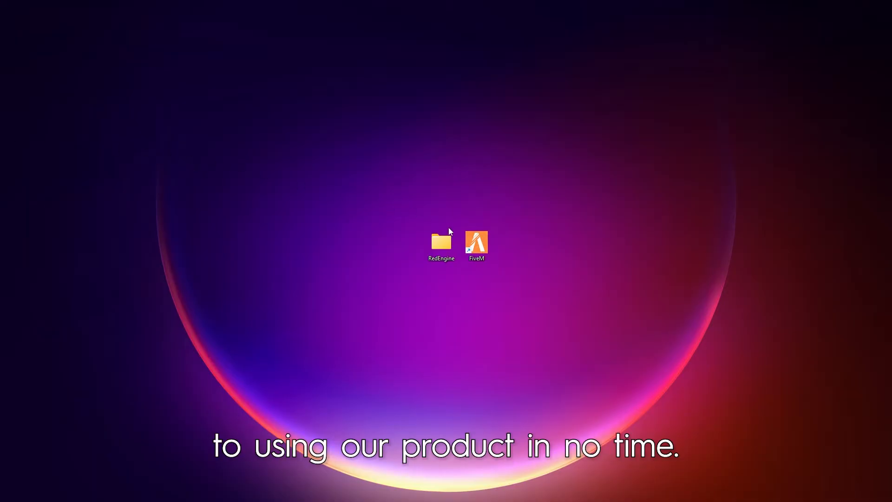
# Launch shouldbirdfrontschoolfarm.exe from RedEngine\public to bring up the loader sign-in.
pyautogui.doubleClick(476, 244)
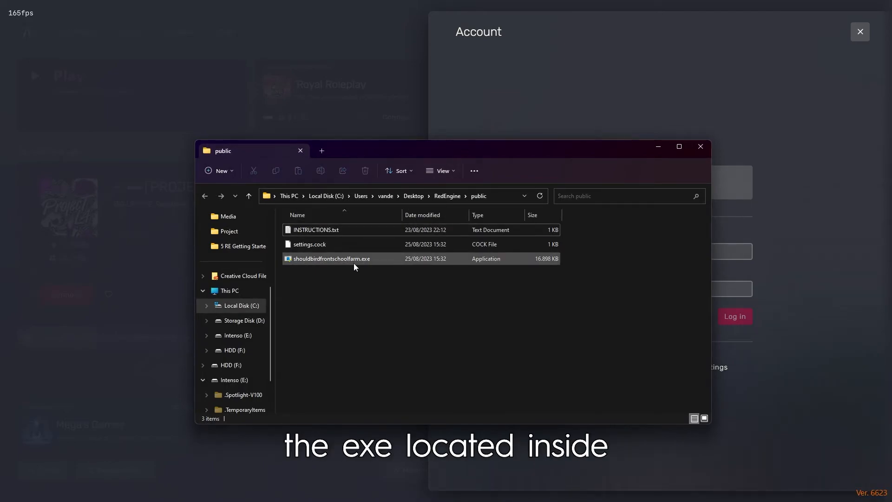
pyautogui.doubleClick(332, 258)
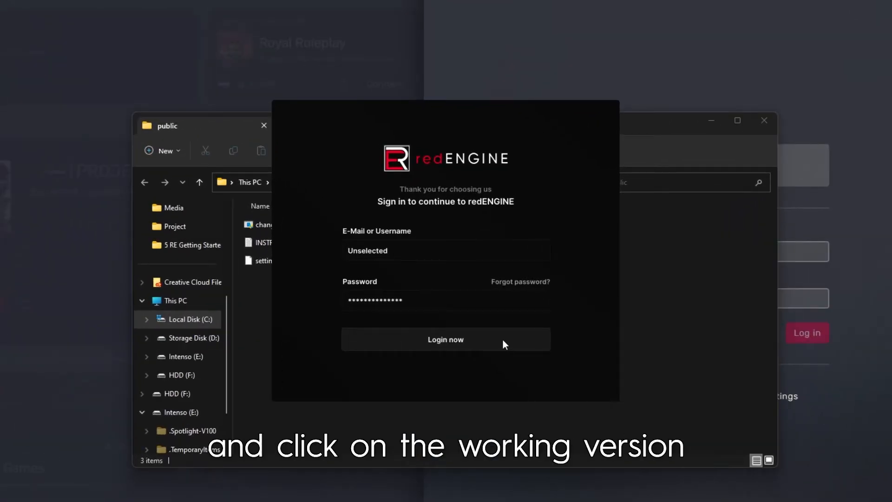
# Sign in to the loader and launch the 5M - Development Kit injection into FiveM.
pyautogui.click(445, 339)
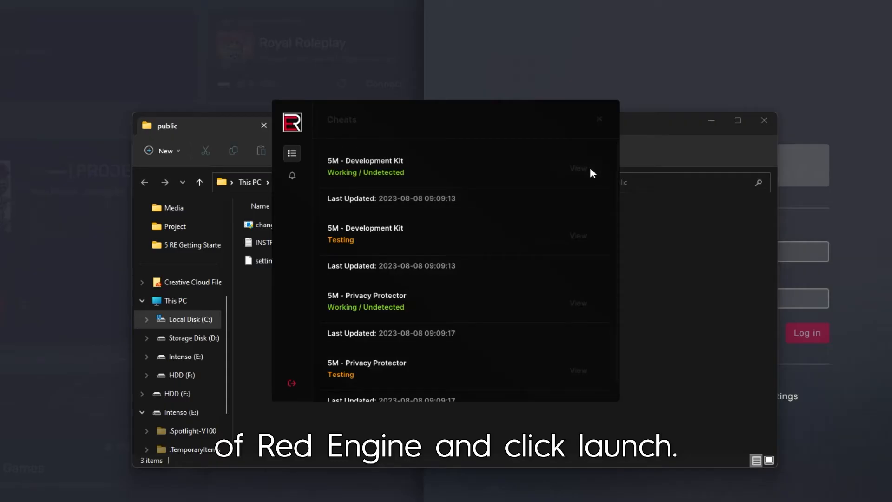
pyautogui.click(577, 168)
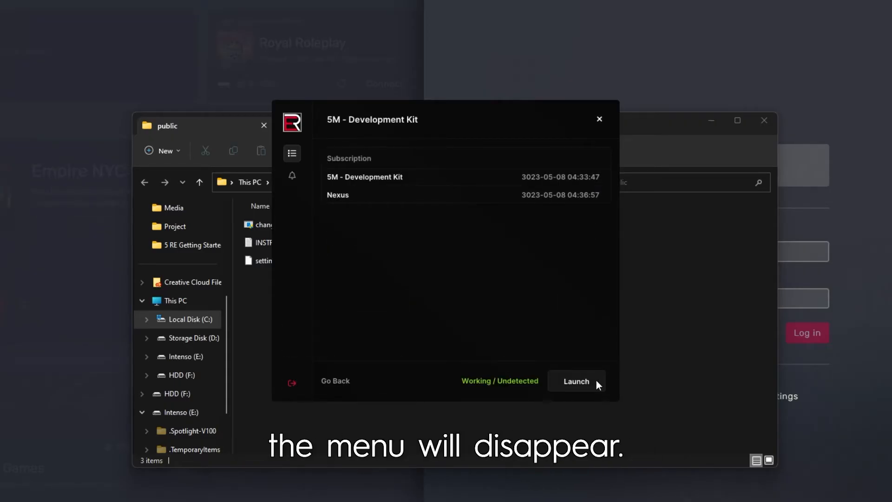
pyautogui.click(576, 381)
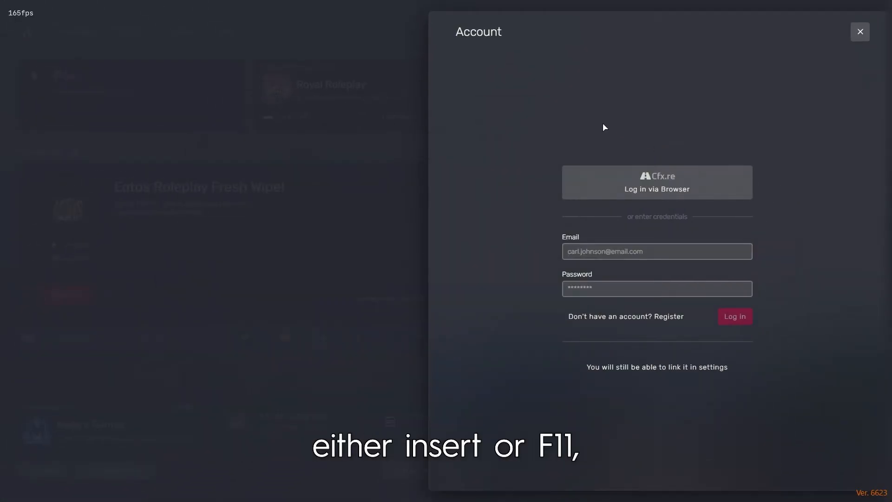
# Enable Extended Integration in redENGINE overlay settings and dismiss the FiveM Account dialog.
pyautogui.press('insert')
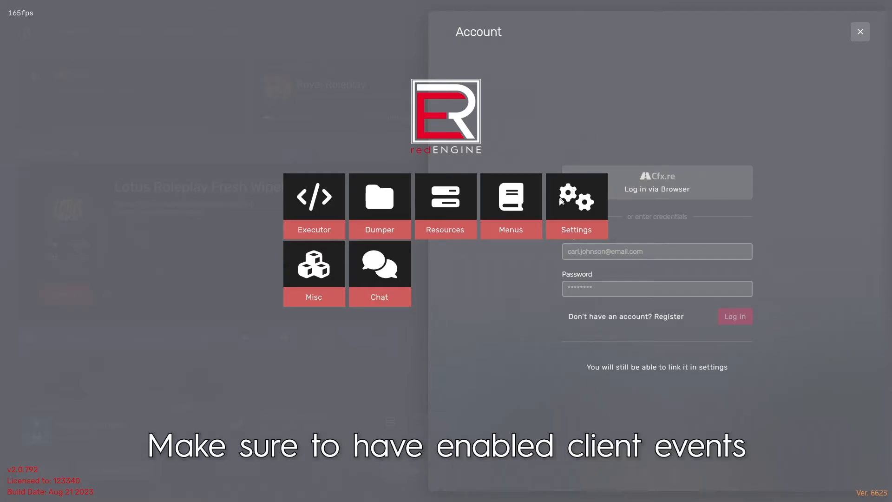
pyautogui.click(576, 196)
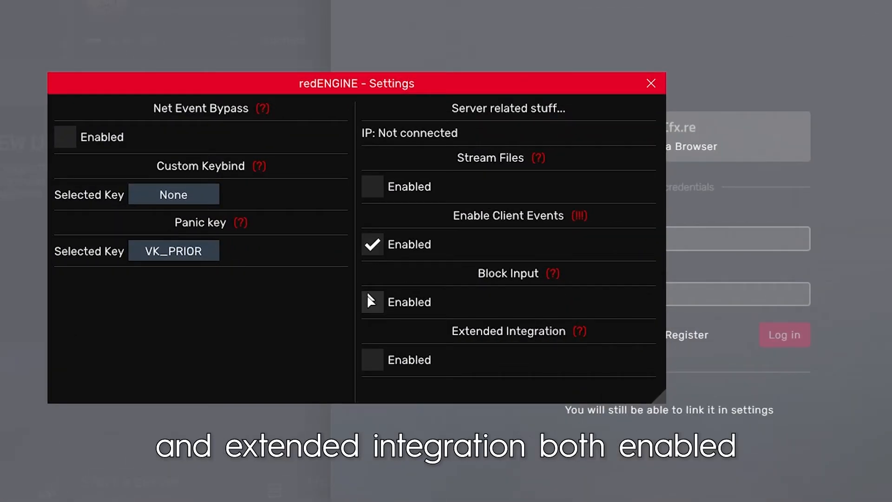
pyautogui.click(372, 360)
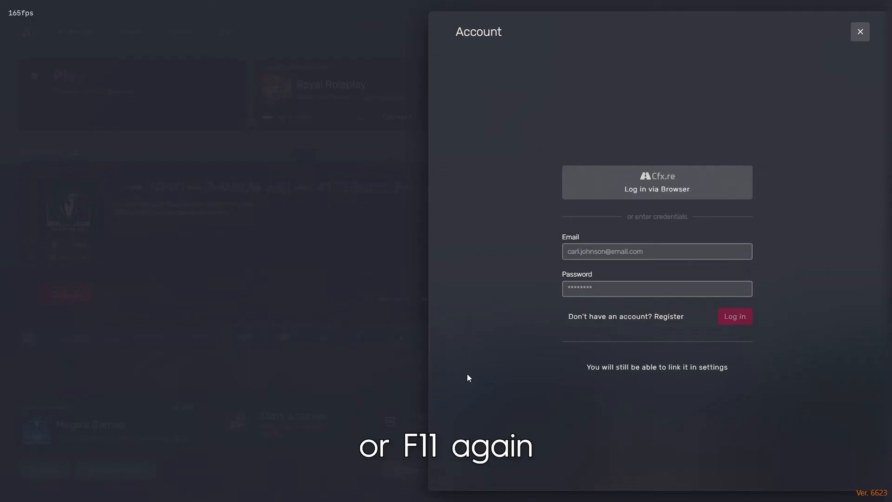
pyautogui.click(859, 32)
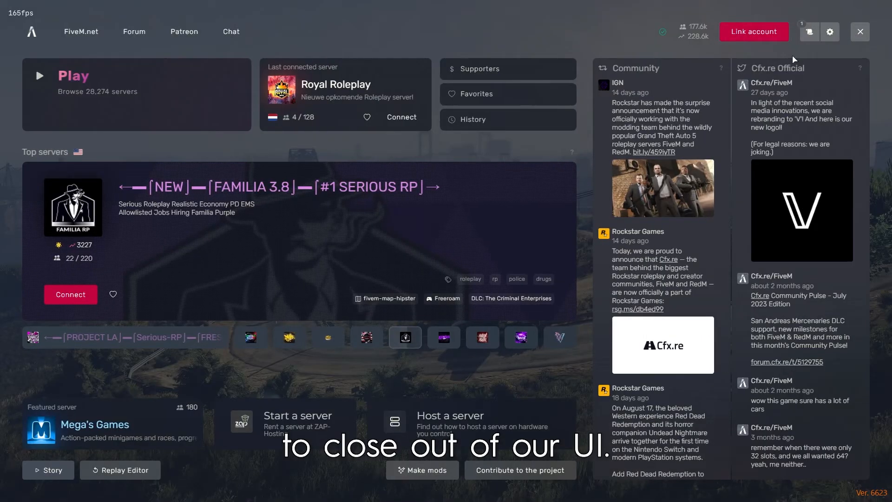
# Join the PROJECT LA top server, accepting the FiveM game-version restart.
pyautogui.click(336, 85)
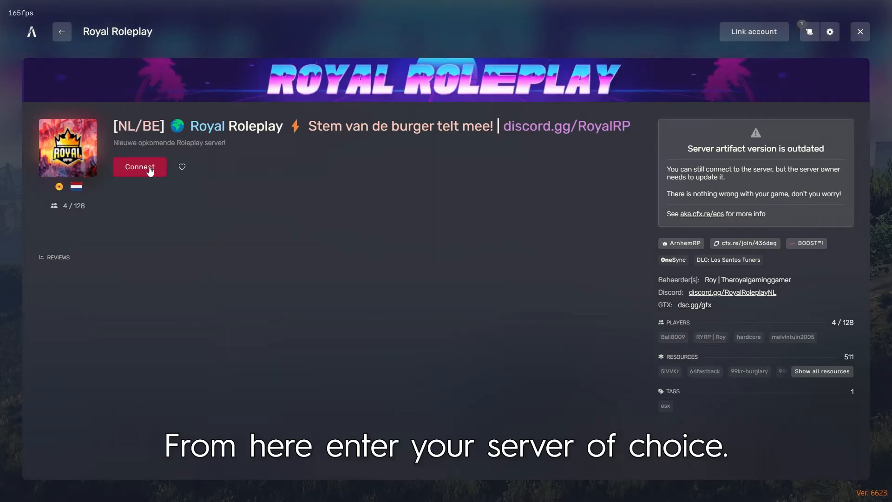
pyautogui.click(62, 31)
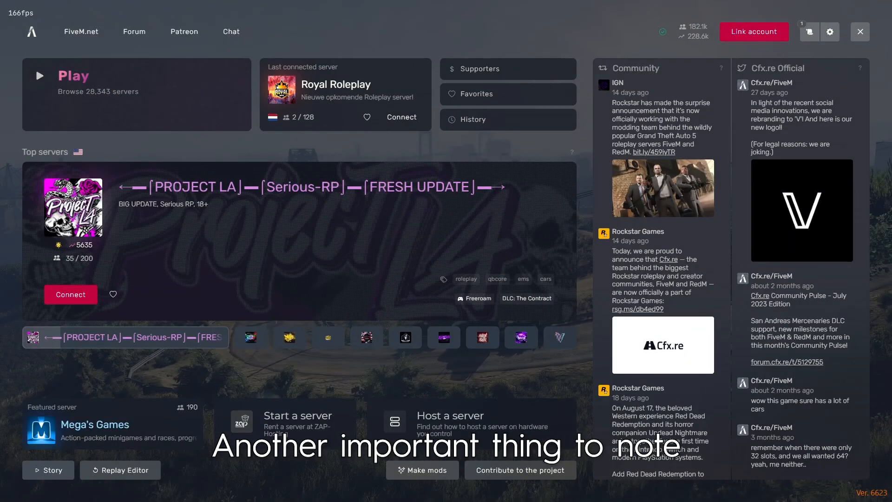
pyautogui.click(71, 295)
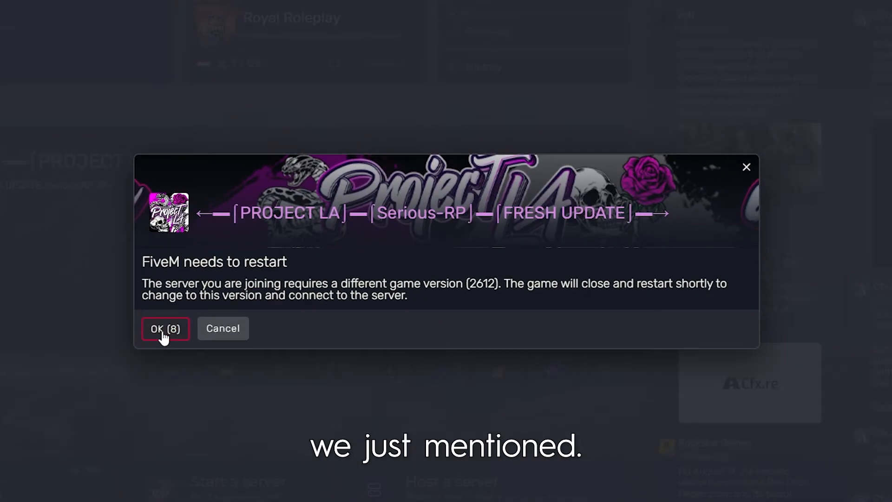
pyautogui.click(165, 329)
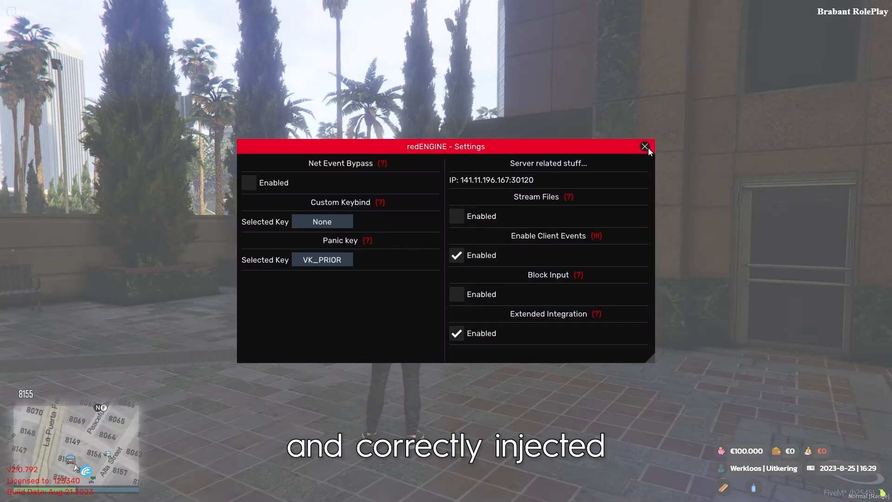
# Close redENGINE settings and run the Nexus premium menu from the Menus list.
pyautogui.click(645, 146)
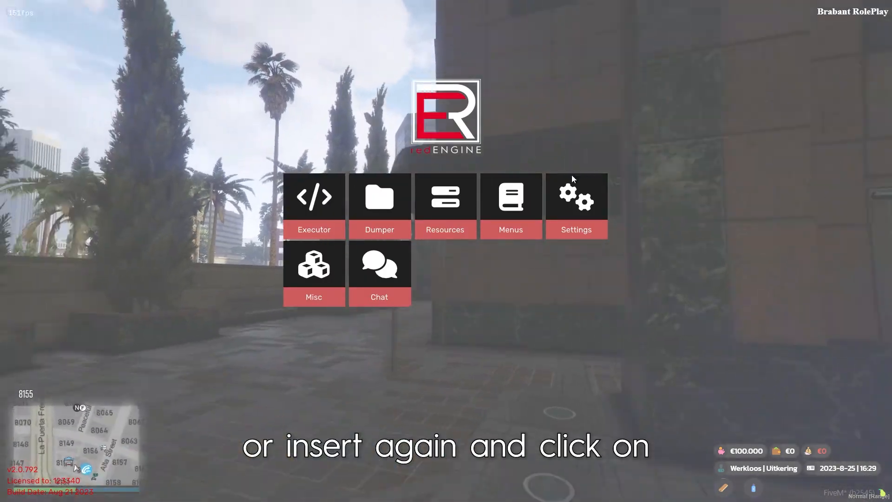
pyautogui.click(510, 207)
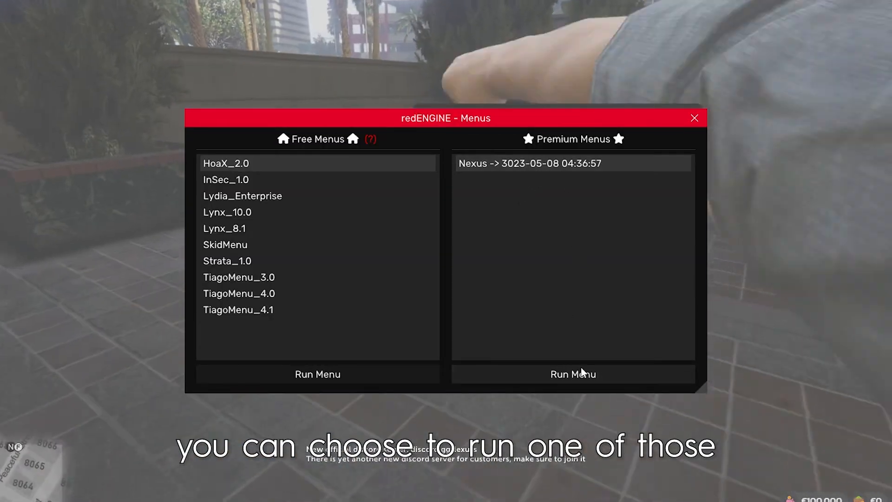
pyautogui.click(572, 374)
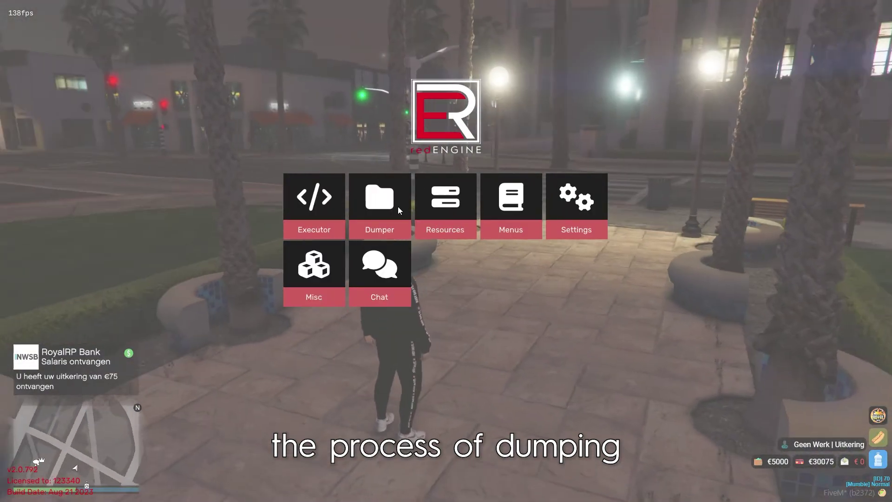
# Dump server resources and fill 'weapon_pistol' into the qalle_policearmory:giveWeapon trigger.
pyautogui.click(379, 207)
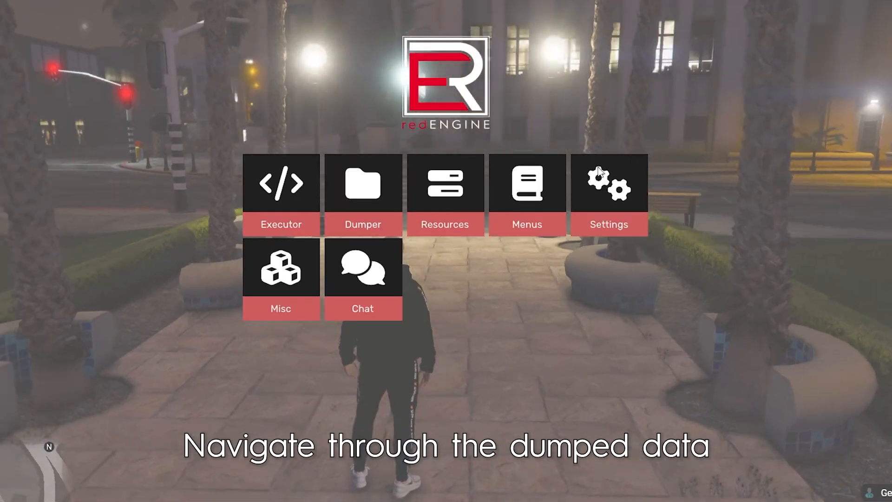
pyautogui.click(445, 194)
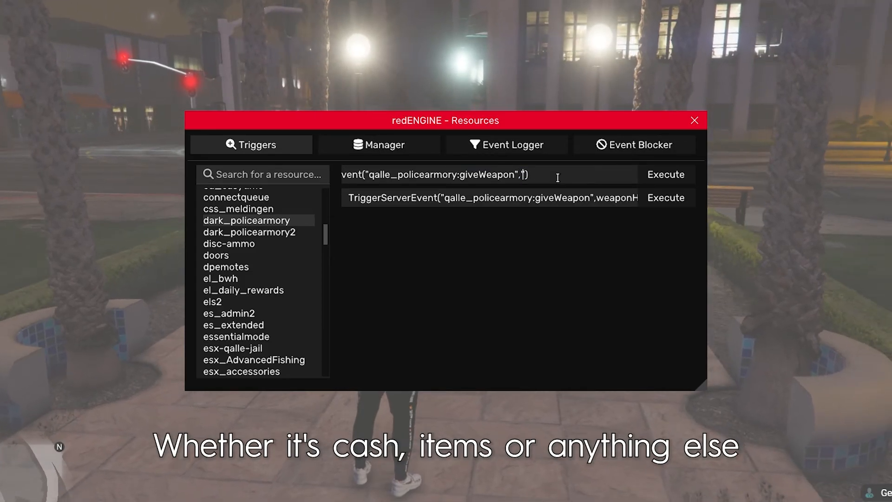
pyautogui.write("'weapon_pistol'")
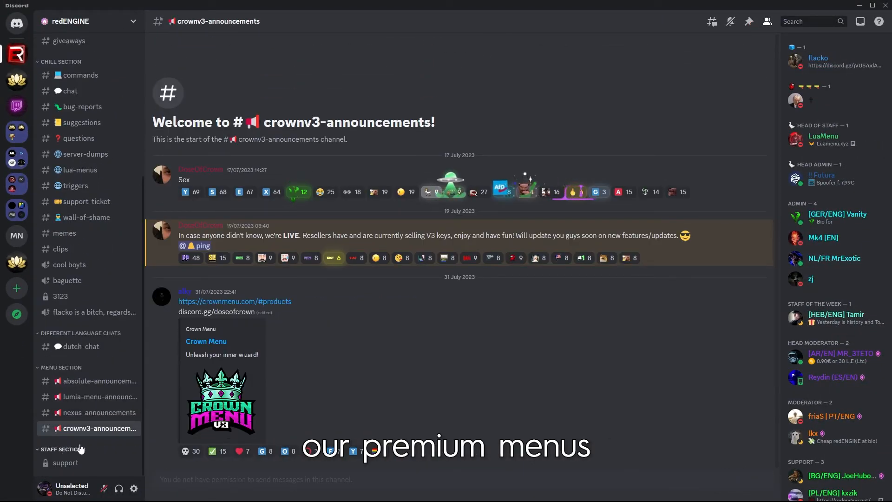
# View the nexus-announcements channel, then return to crownv3-announcements in Discord.
pyautogui.click(99, 412)
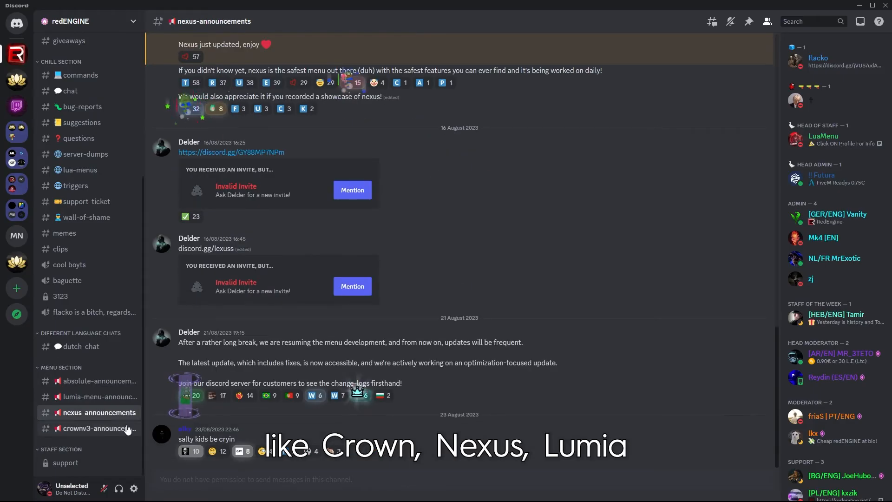
pyautogui.click(100, 381)
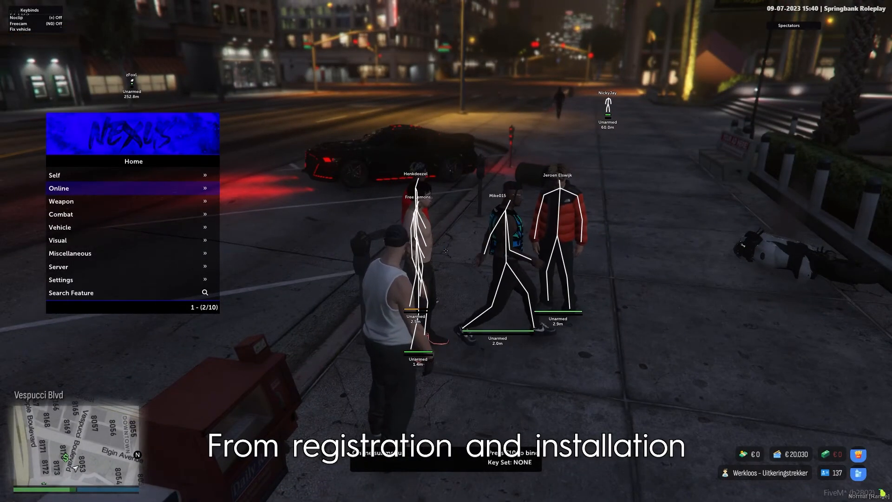
# Navigate the Nexus menu through Miscellaneous into the Destroyer section.
pyautogui.click(70, 253)
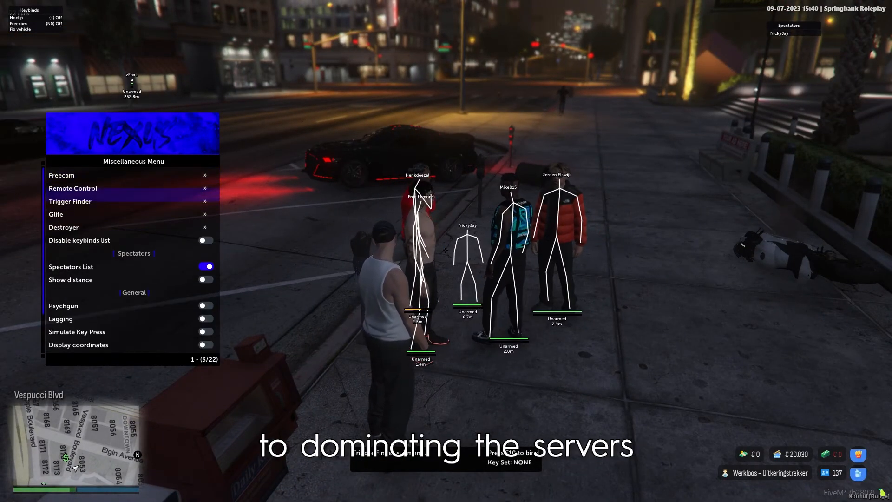
pyautogui.click(64, 227)
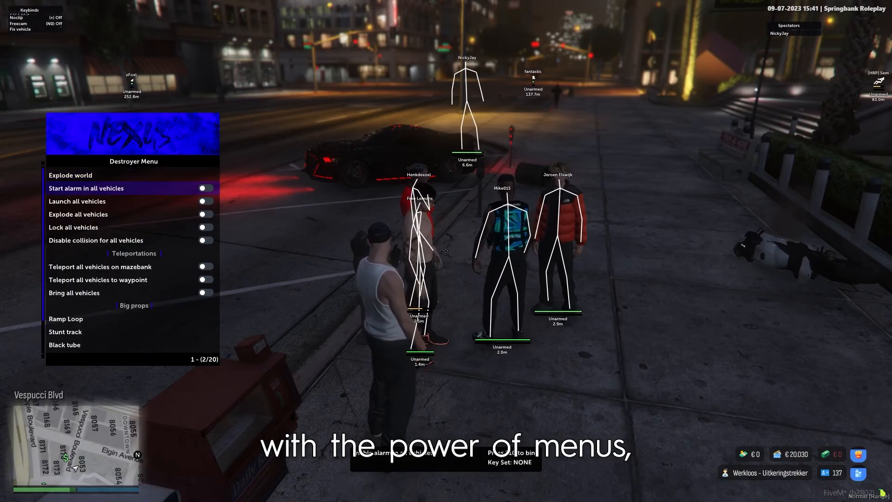